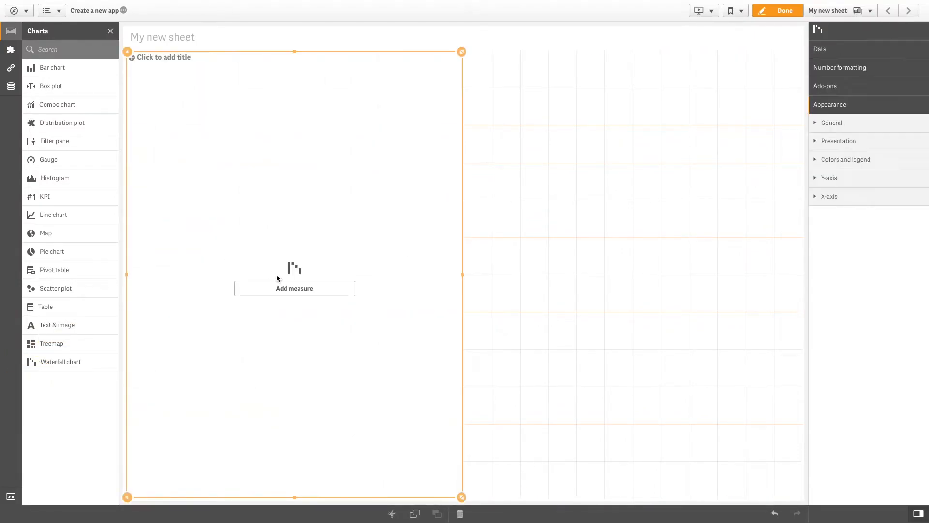
Add Sum(Sales) as the first measure and label it Sales.
{"action": "left_click", "coordinate": [294, 289]}
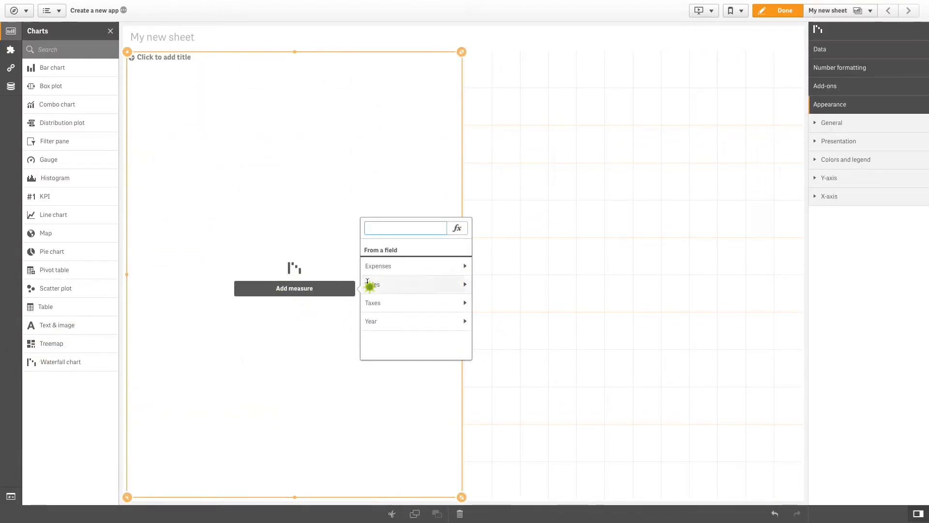
{"action": "left_click", "coordinate": [374, 285]}
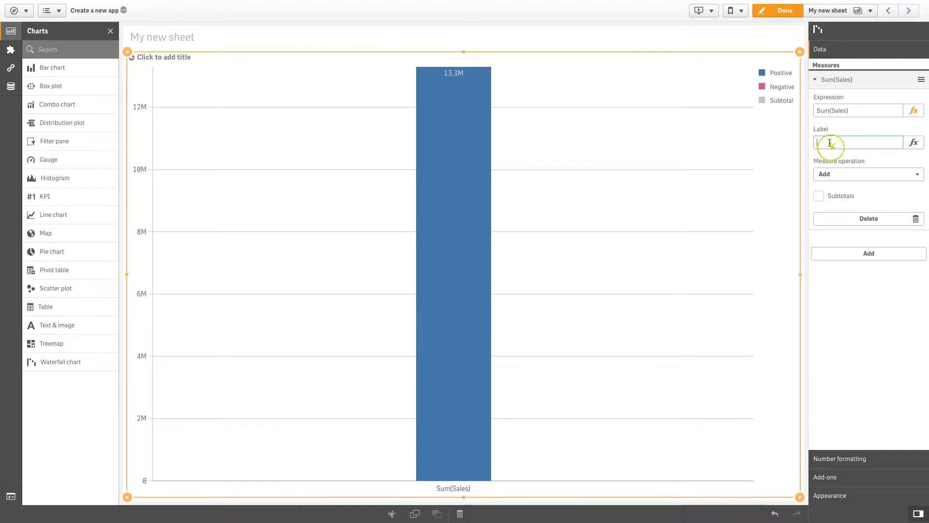
{"action": "type", "text": "Sales"}
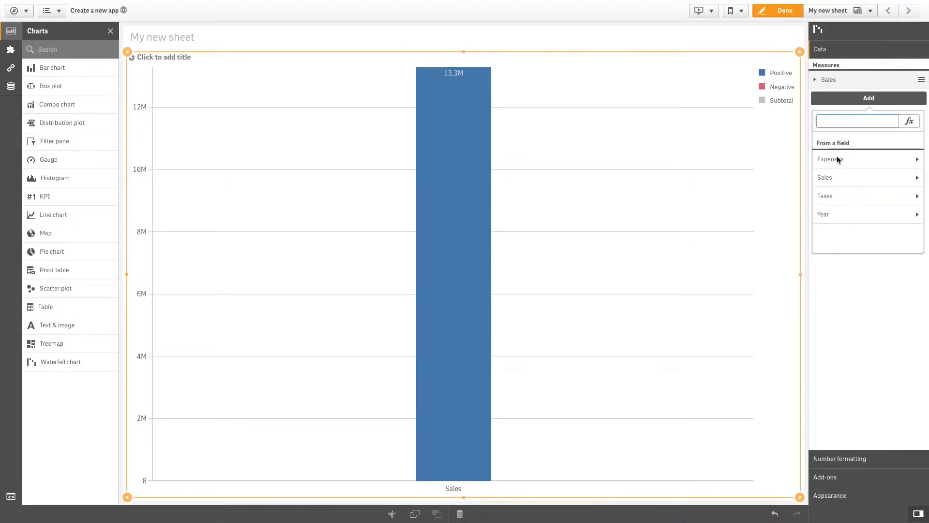
Add Sum(Expenses) as the second measure with the Subtract operation.
{"action": "left_click", "coordinate": [829, 159]}
{"action": "type", "text": "Ex"}
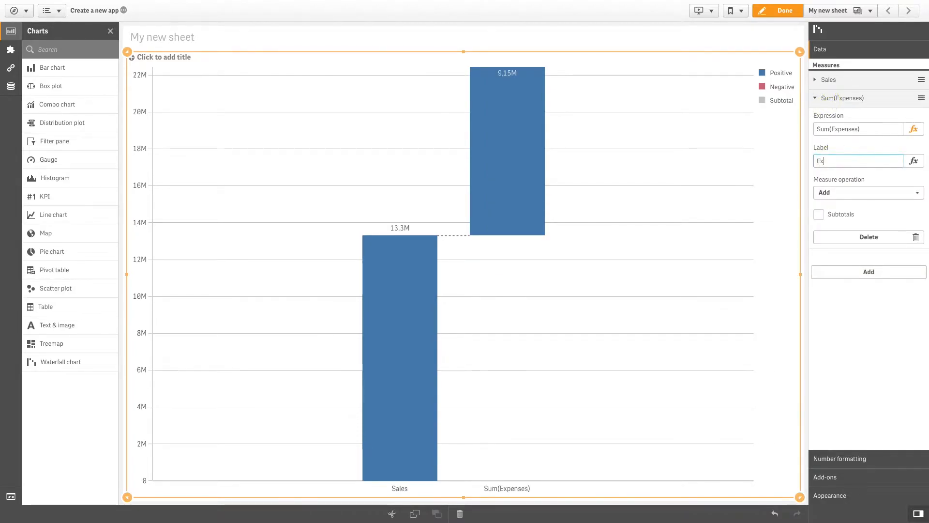
{"action": "left_click", "coordinate": [866, 192]}
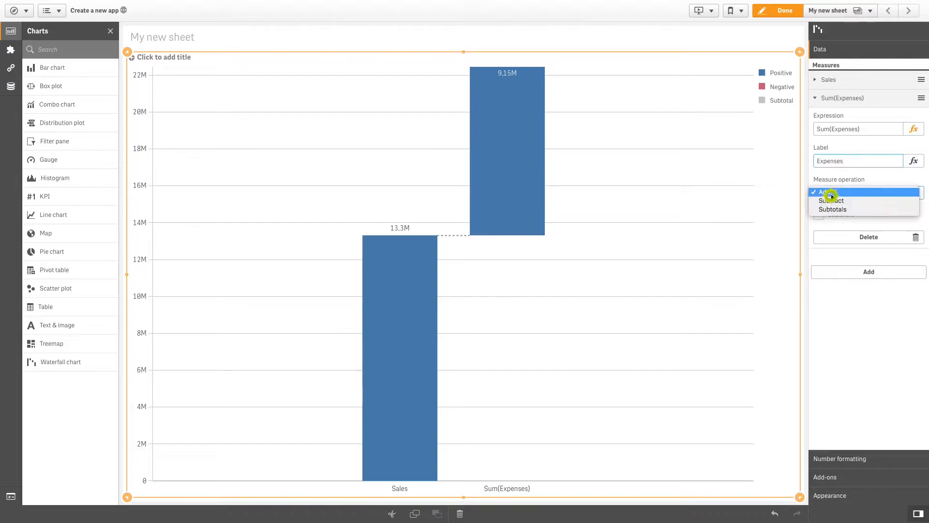
{"action": "left_click", "coordinate": [830, 200]}
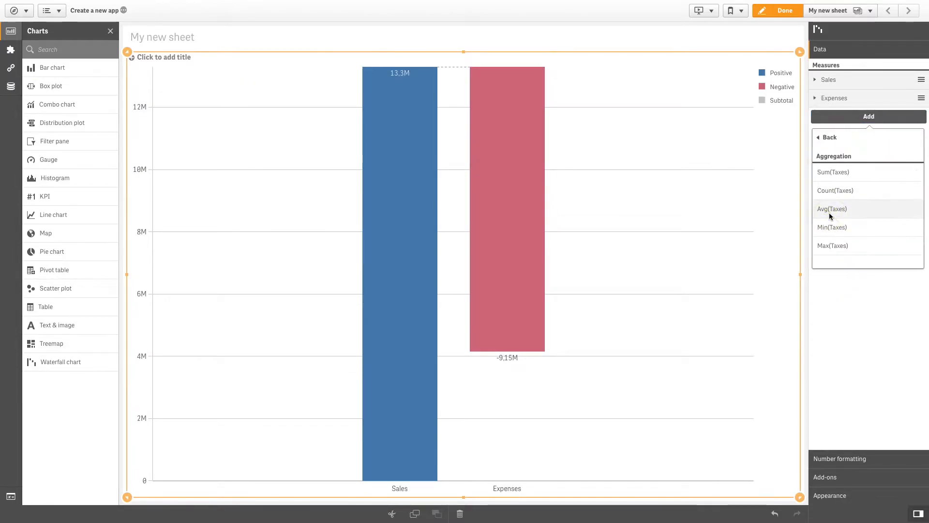
Add Sum(Taxes) as the third measure, labelled Taxes, with the Subtract operation.
{"action": "left_click", "coordinate": [833, 172]}
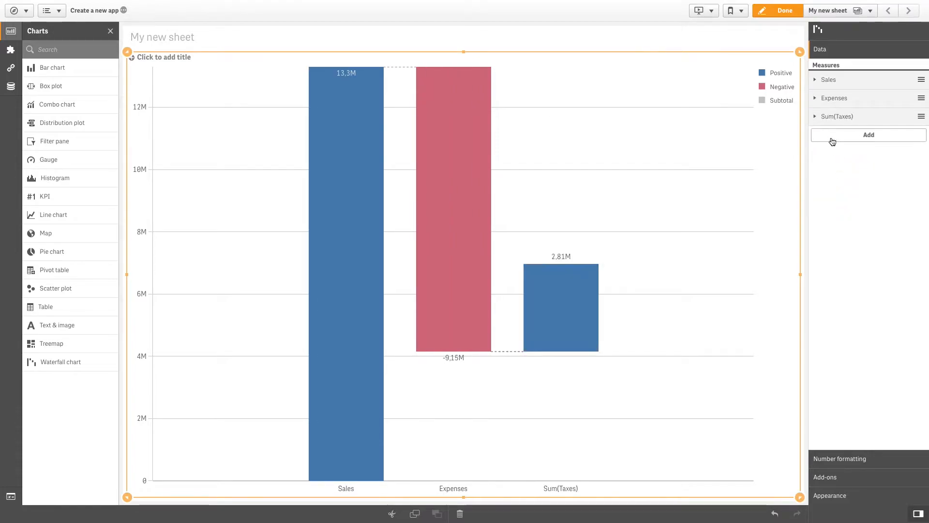
{"action": "left_click", "coordinate": [836, 116]}
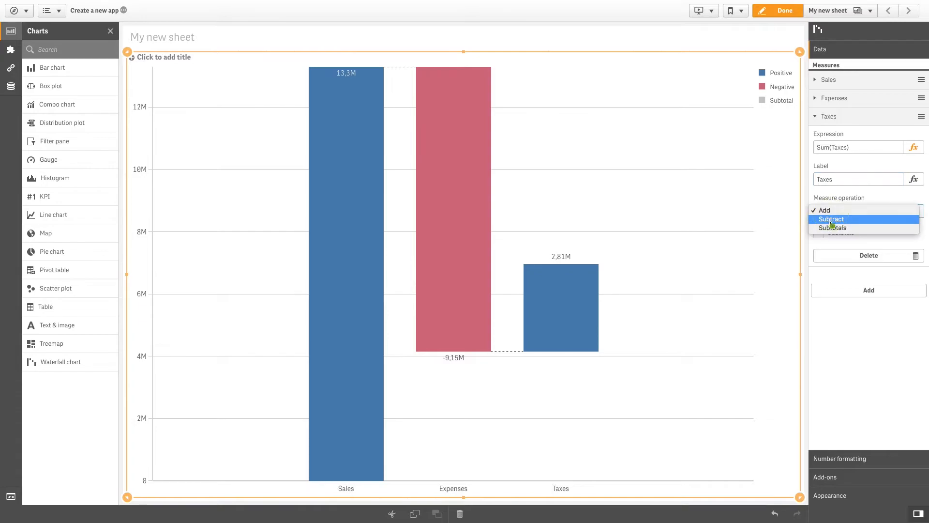
{"action": "left_click", "coordinate": [831, 219]}
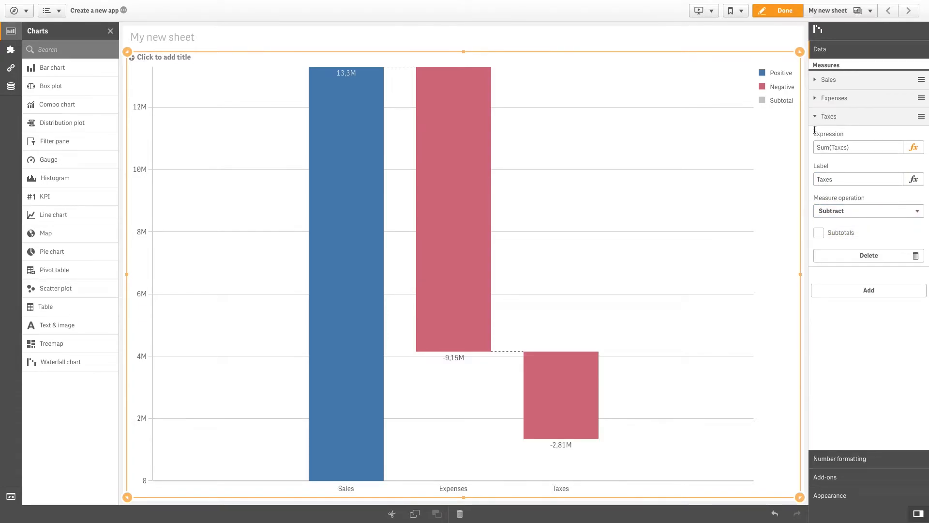
{"action": "left_click", "coordinate": [833, 98]}
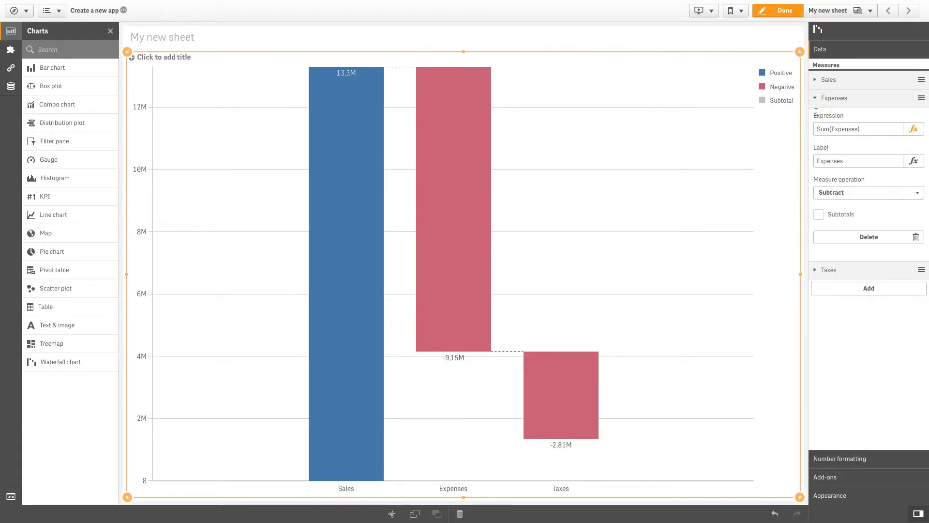
Enable Subtotals on the Expenses measure with the subtotal label Gross Income.
{"action": "left_click", "coordinate": [819, 213]}
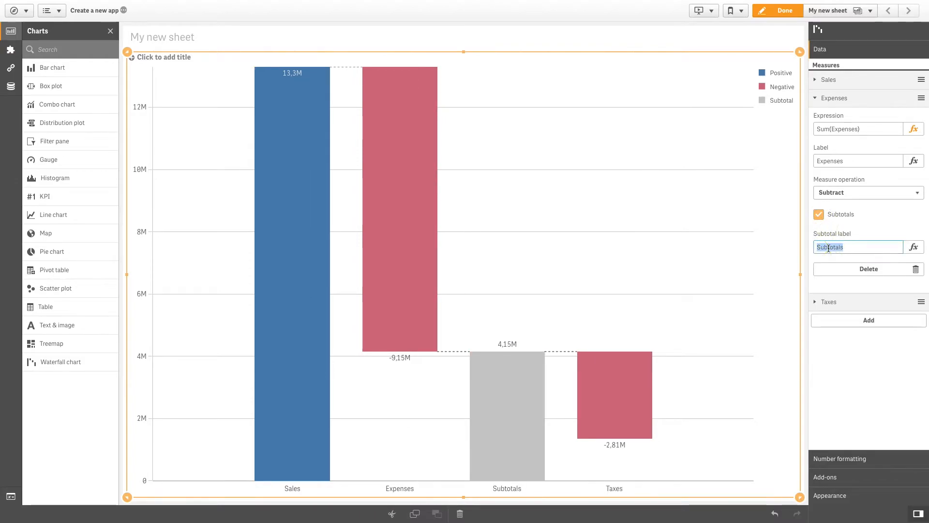
{"action": "type", "text": "Gross Income"}
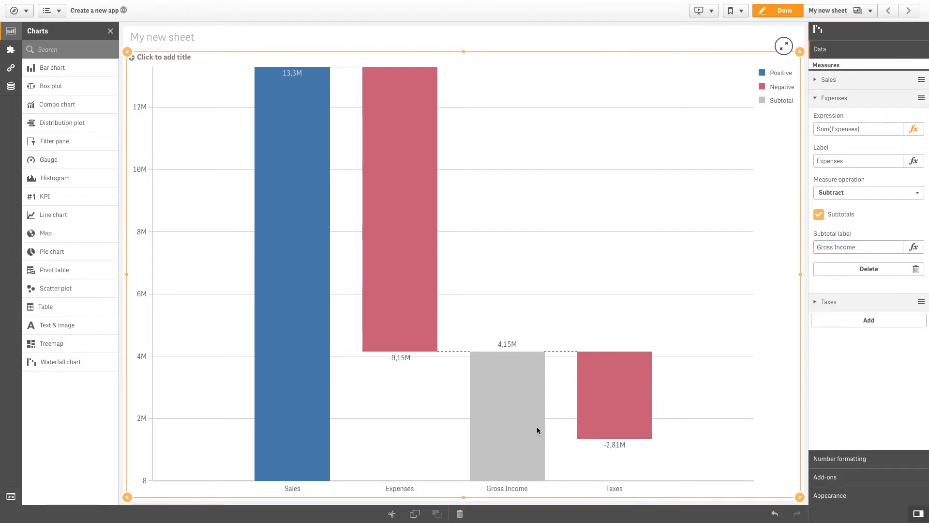
{"action": "left_click", "coordinate": [834, 98]}
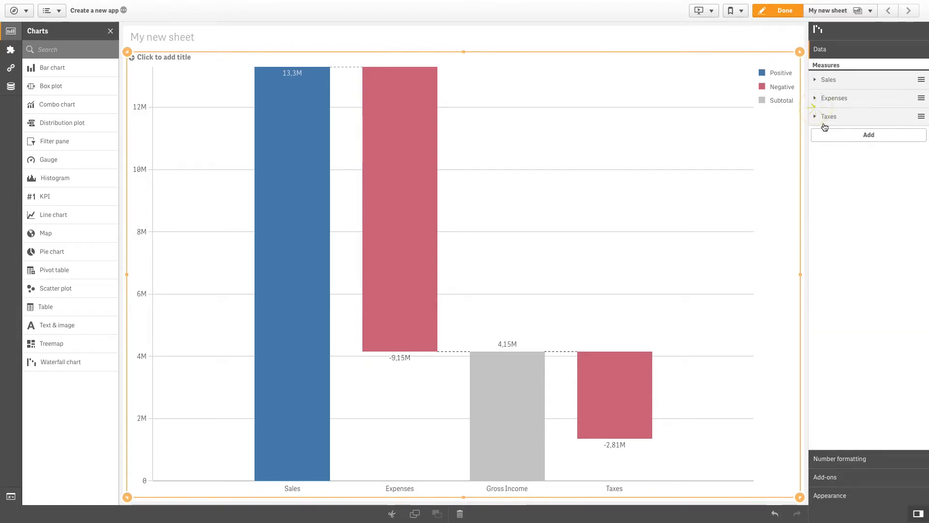
Enable Subtotals on the Taxes measure with the subtotal label Net Income.
{"action": "left_click", "coordinate": [830, 116]}
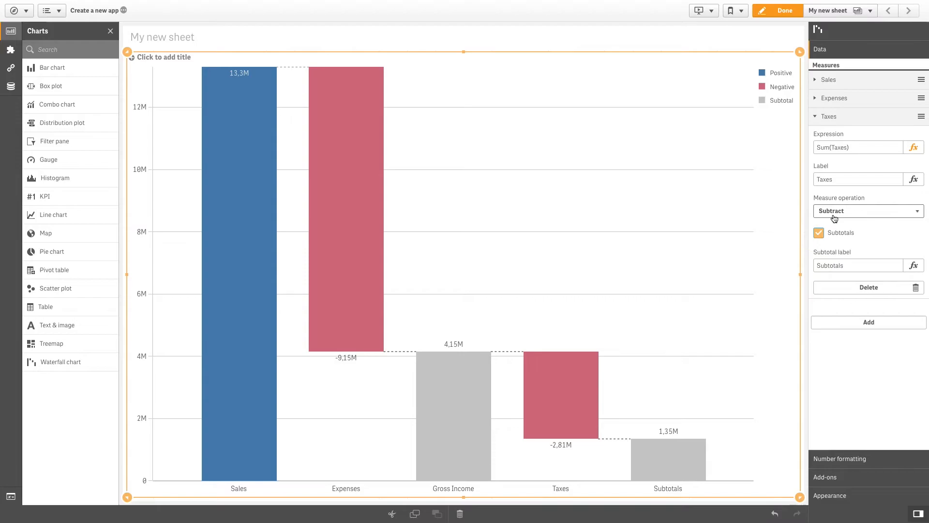
{"action": "type", "text": "Net Income"}
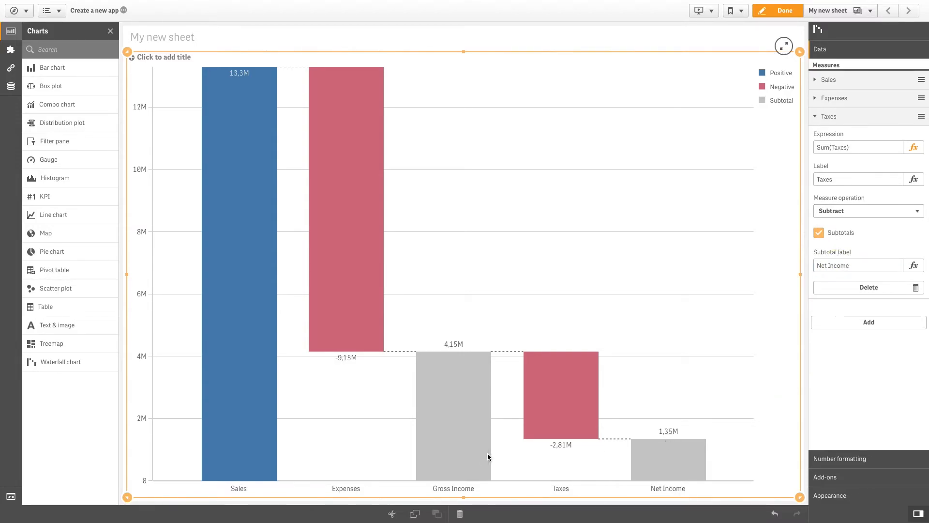
{"action": "mouse_move", "coordinate": [450, 416]}
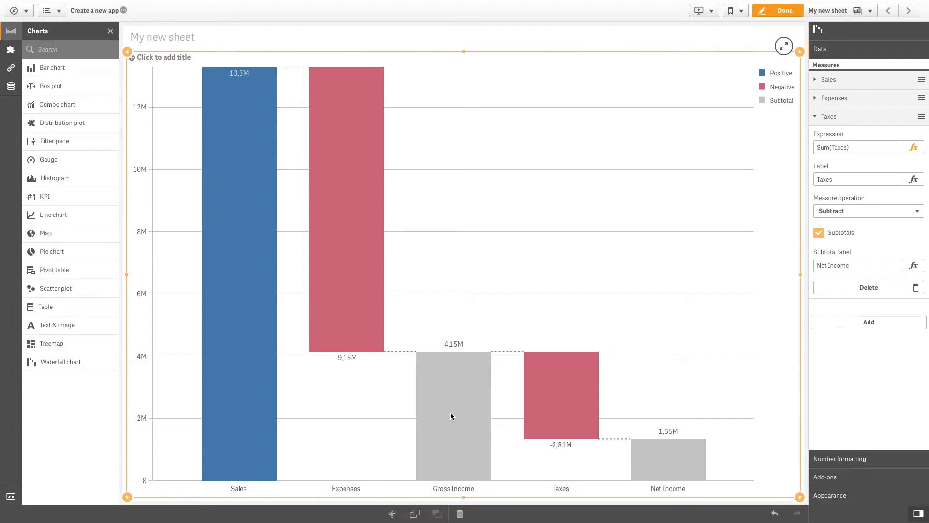
{"action": "mouse_move", "coordinate": [546, 401]}
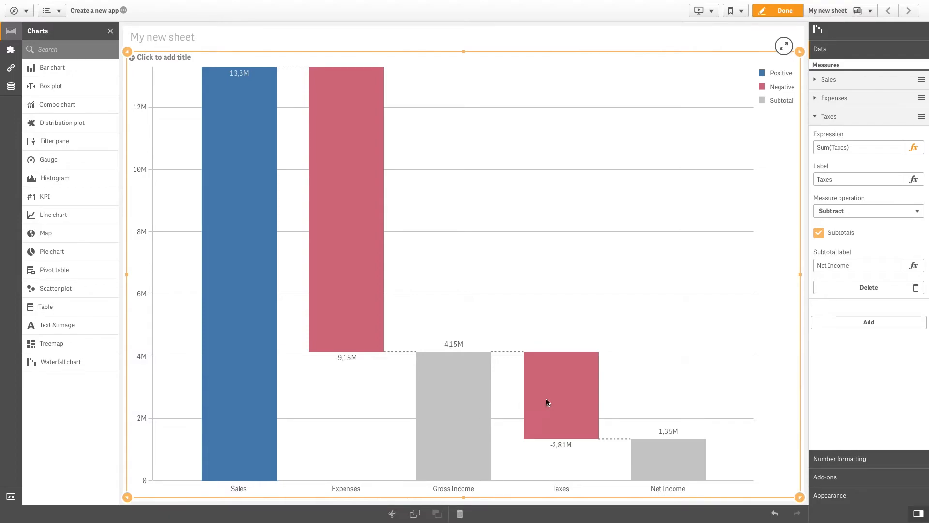
{"action": "mouse_move", "coordinate": [683, 478]}
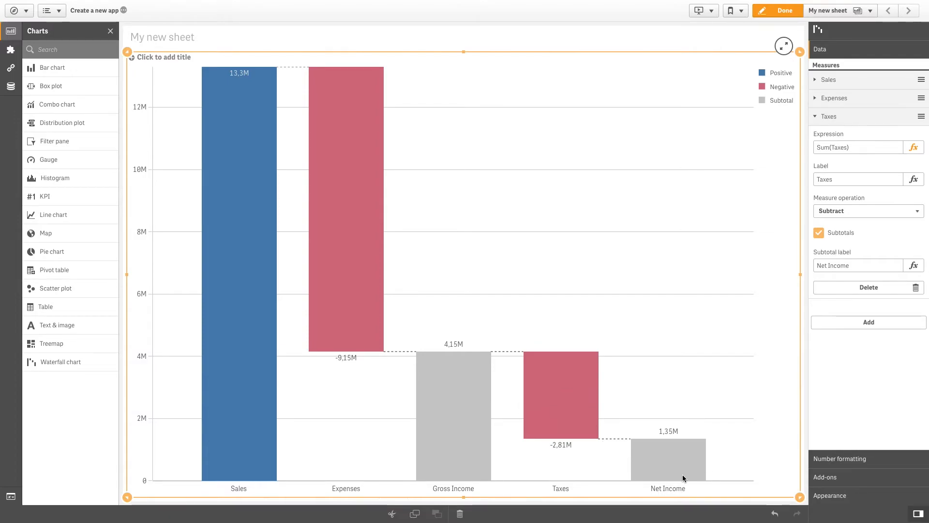
{"action": "mouse_move", "coordinate": [850, 505]}
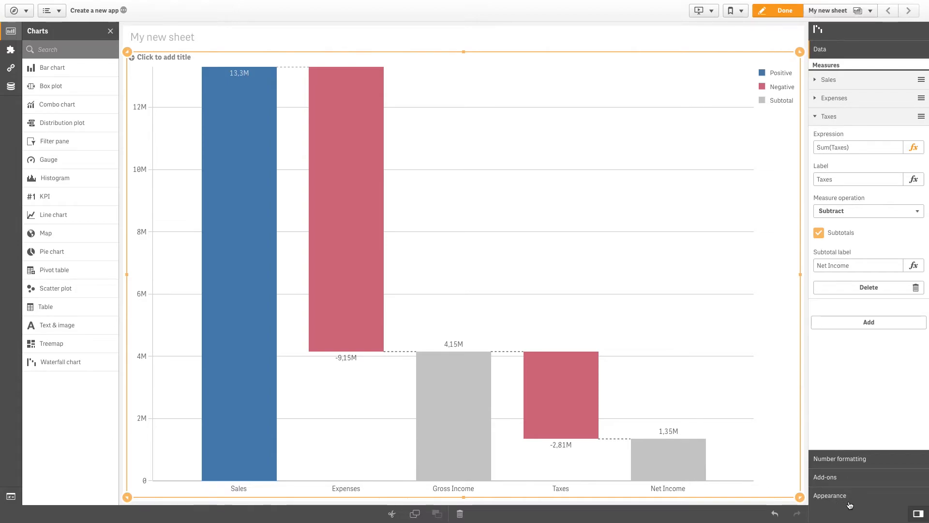
Under Colors and legend, set custom colours: positive green, negative orange, subtotal blue.
{"action": "left_click", "coordinate": [831, 495]}
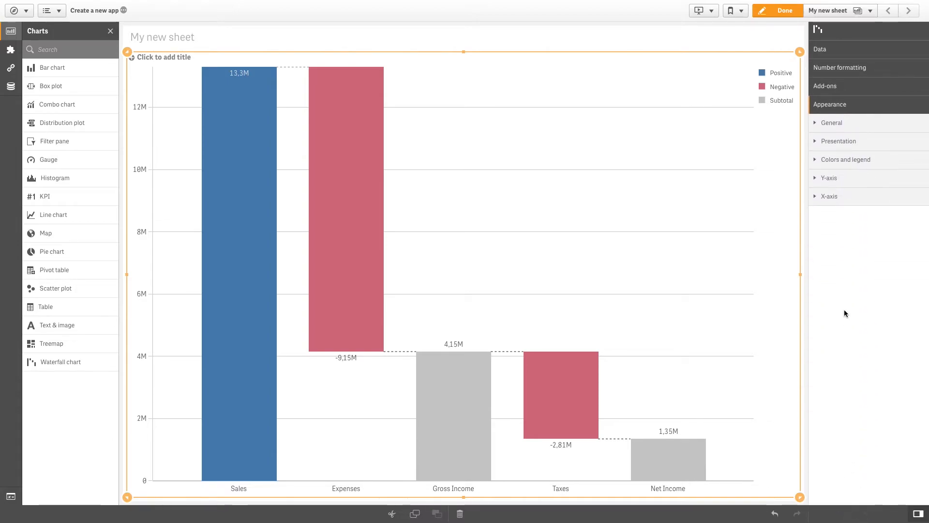
{"action": "left_click", "coordinate": [846, 159]}
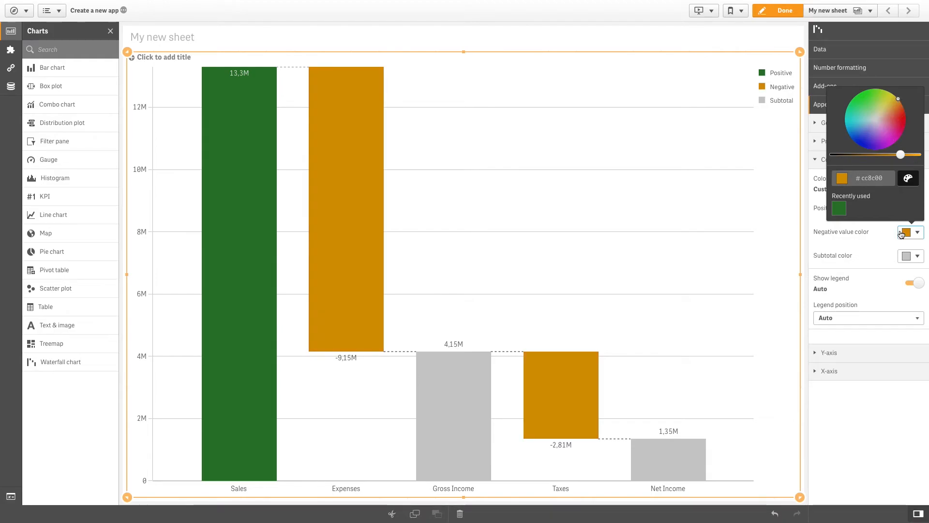
{"action": "left_click", "coordinate": [908, 256]}
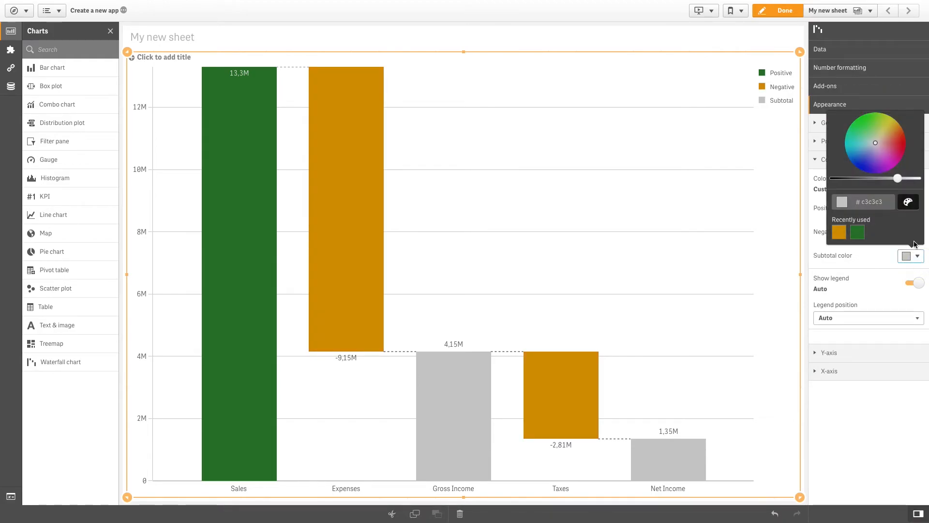
{"action": "left_click", "coordinate": [863, 168]}
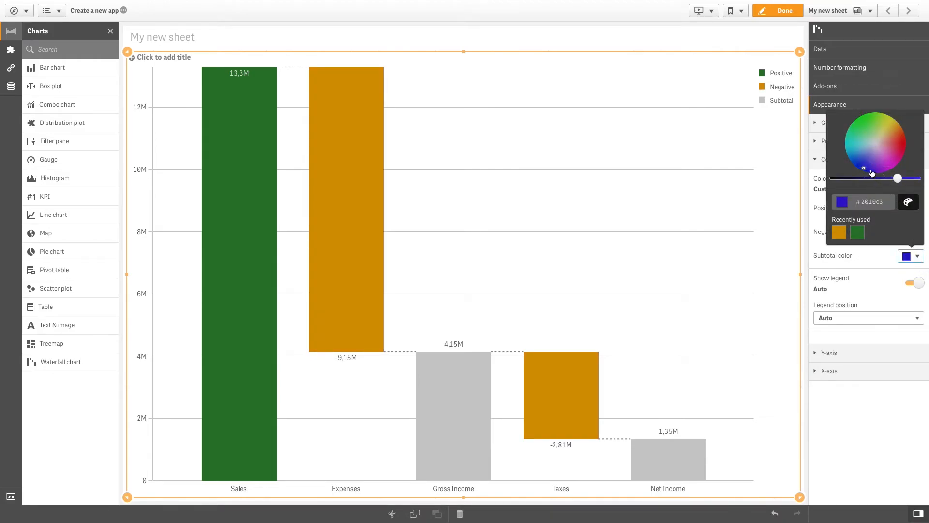